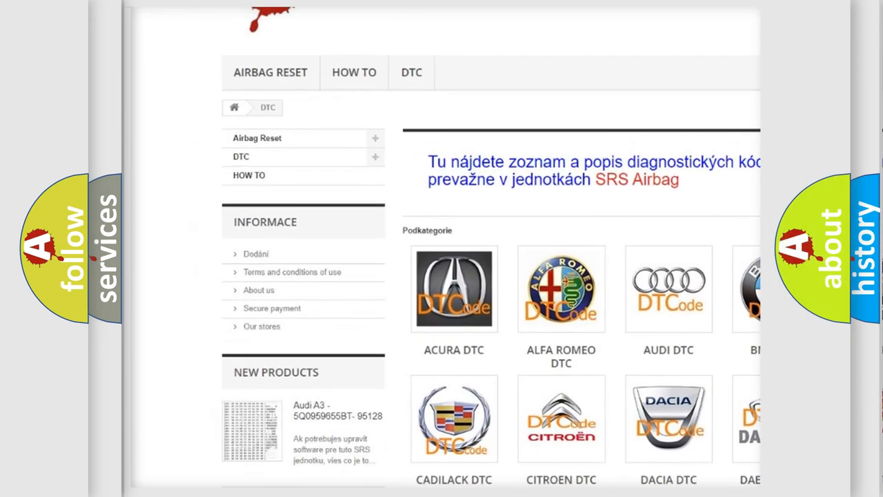
Scroll through the P1520 slide showing Pontiac make, code, definition and the ignition-on, vehicle-speed description.
scroll("down", 3)
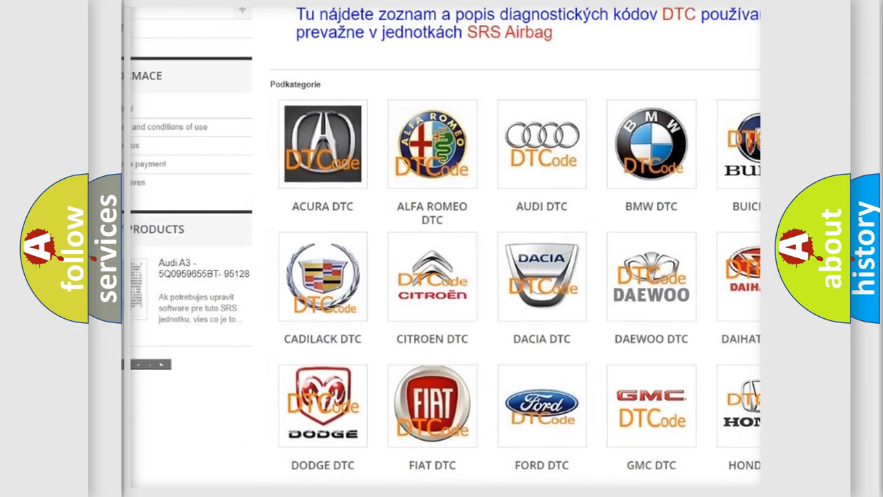
scroll("down", 3)
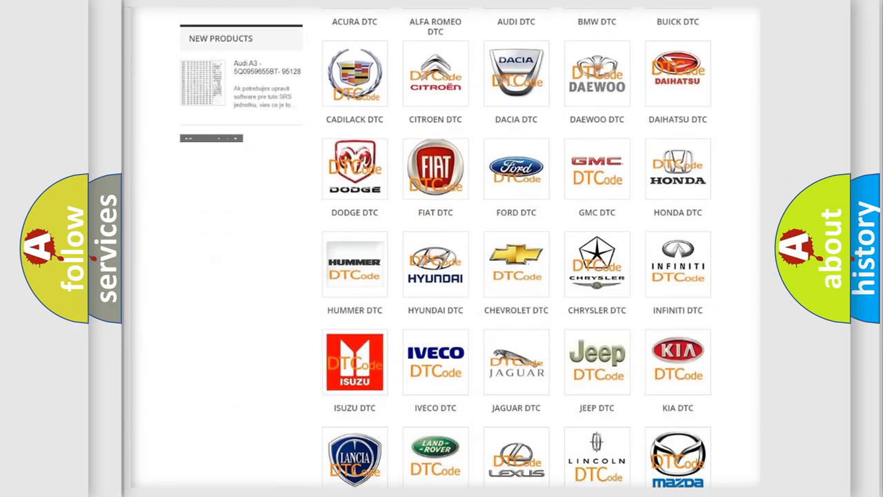
scroll("down", 3)
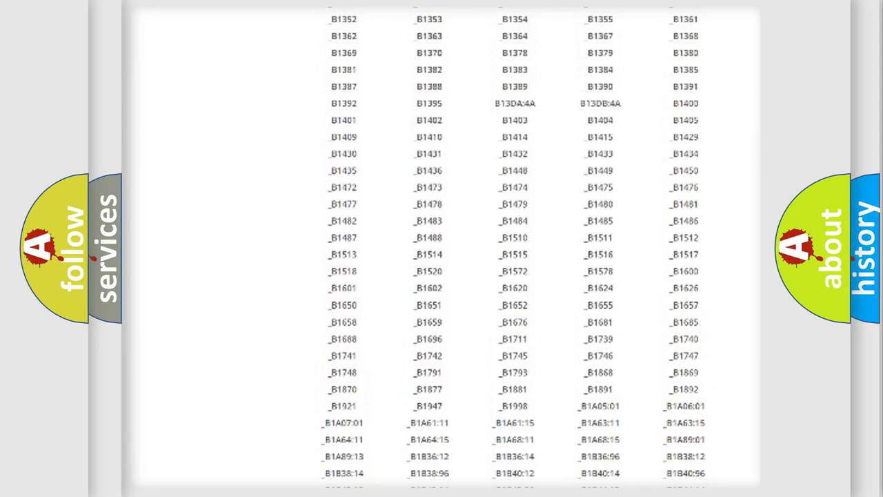
scroll("up", 3)
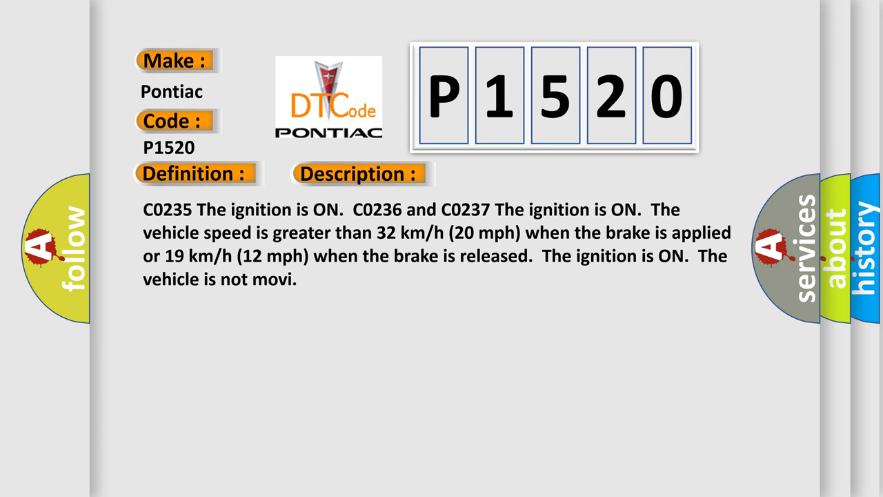
Advance to the Cause section listing intermittent-condition testing, poor connections and wiring/connector repairs.
left_click(507, 174)
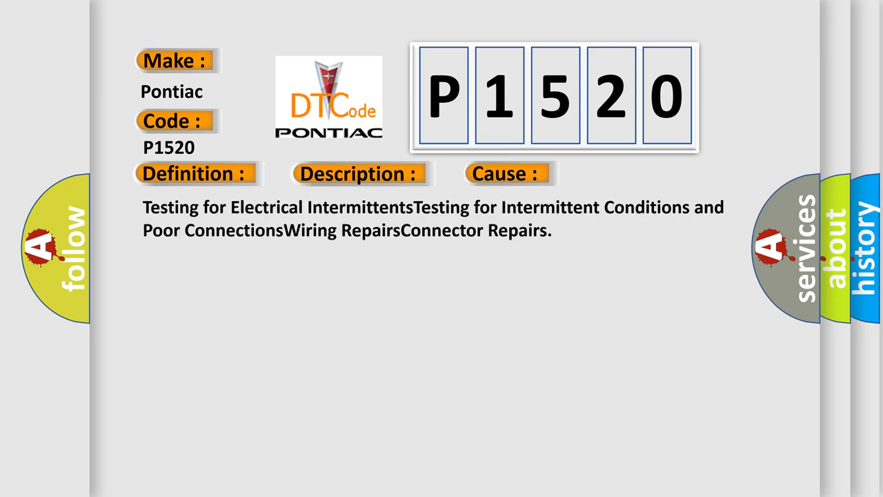